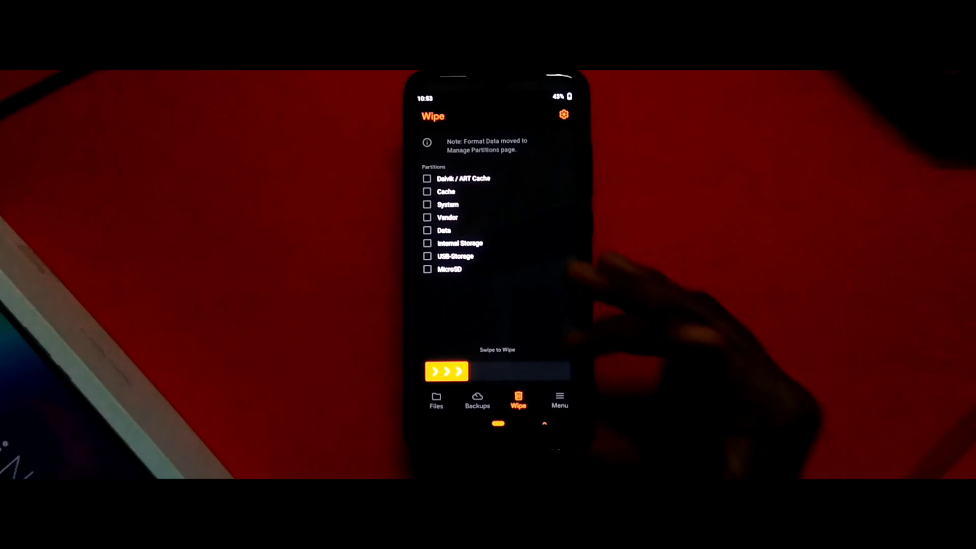
# Browse the external SD card in the file manager and enter the Redmi note 8 folder.
pyautogui.click(427, 178)
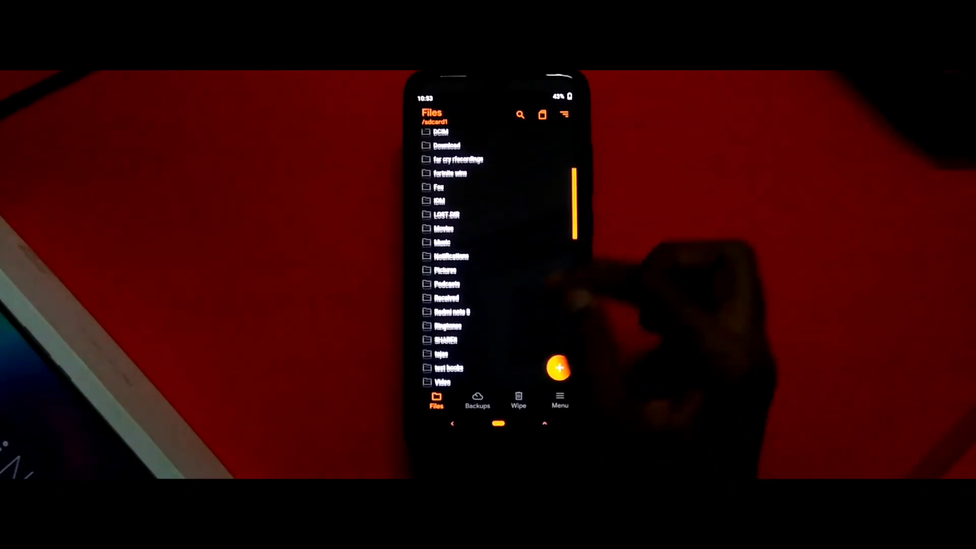
pyautogui.click(451, 312)
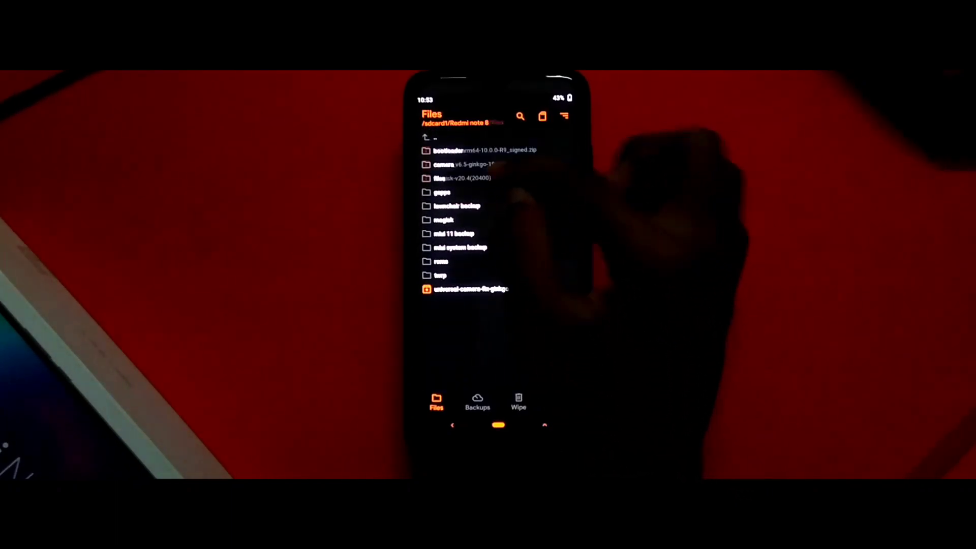